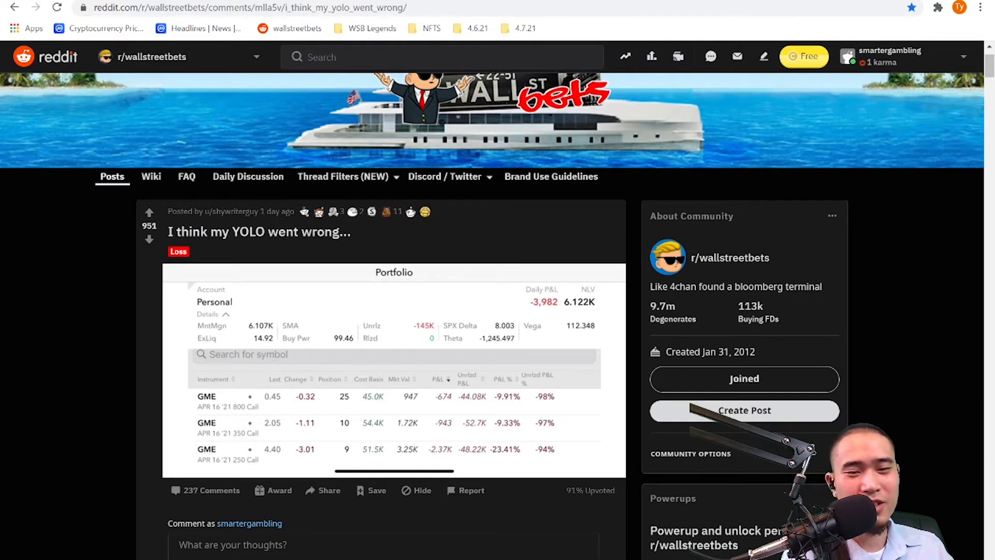
Scroll through the GME options portfolio screenshot in the "I think my YOLO went wrong..." post
scroll("down", 3)
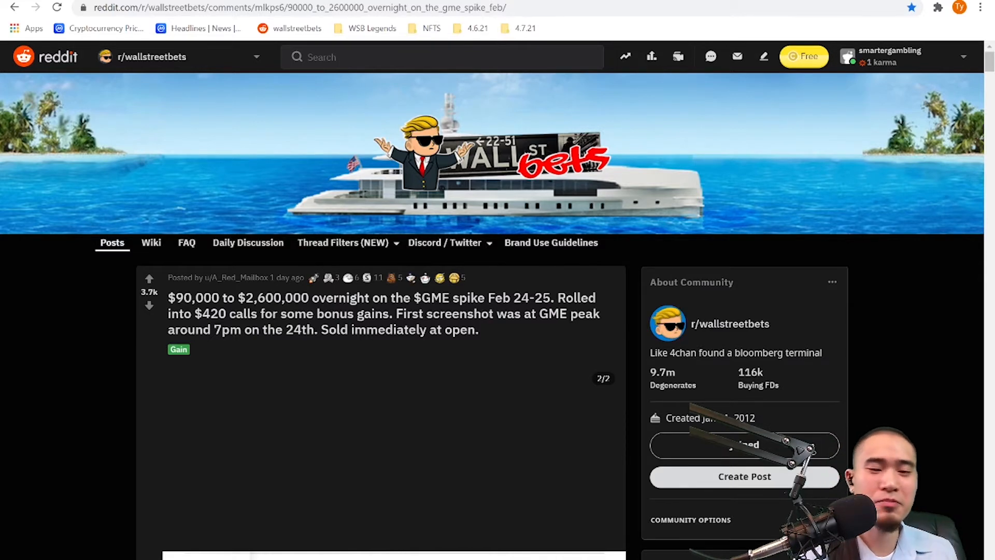
Scroll through the brokerage screenshot gallery of the $90,000 to $2,600,000 GME post
scroll("down", 3)
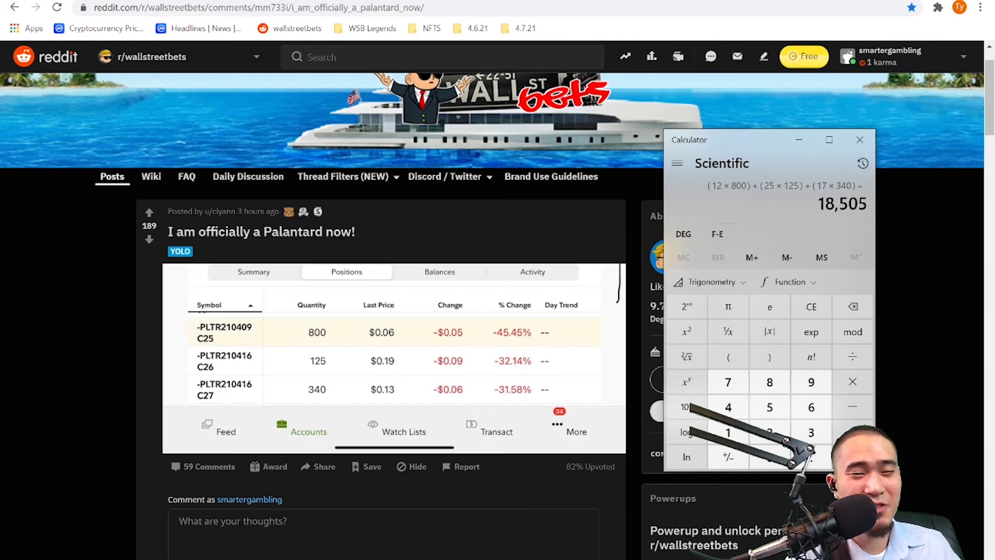
Close Calculator after it shows the 18,505 total, leaving the PLTR screenshot visible
left_click(859, 138)
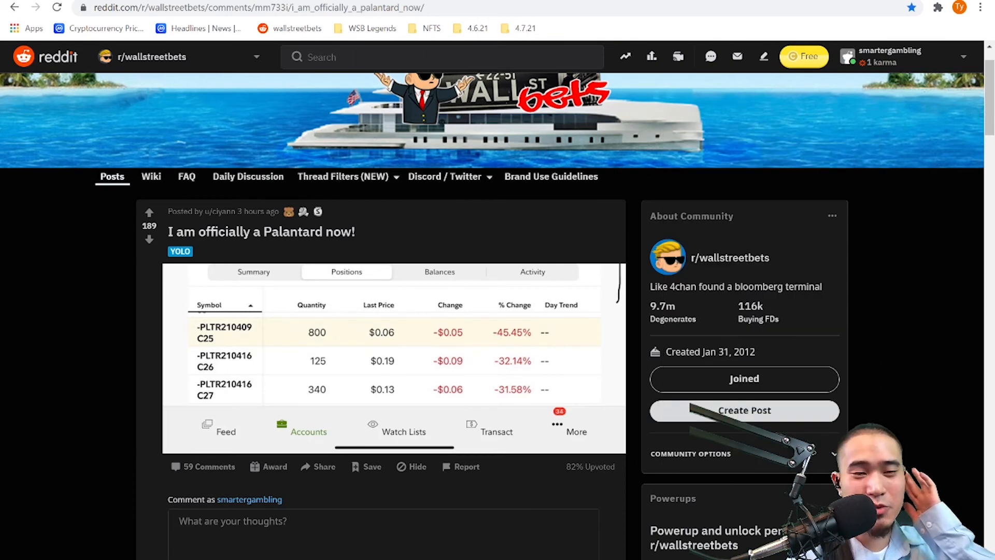